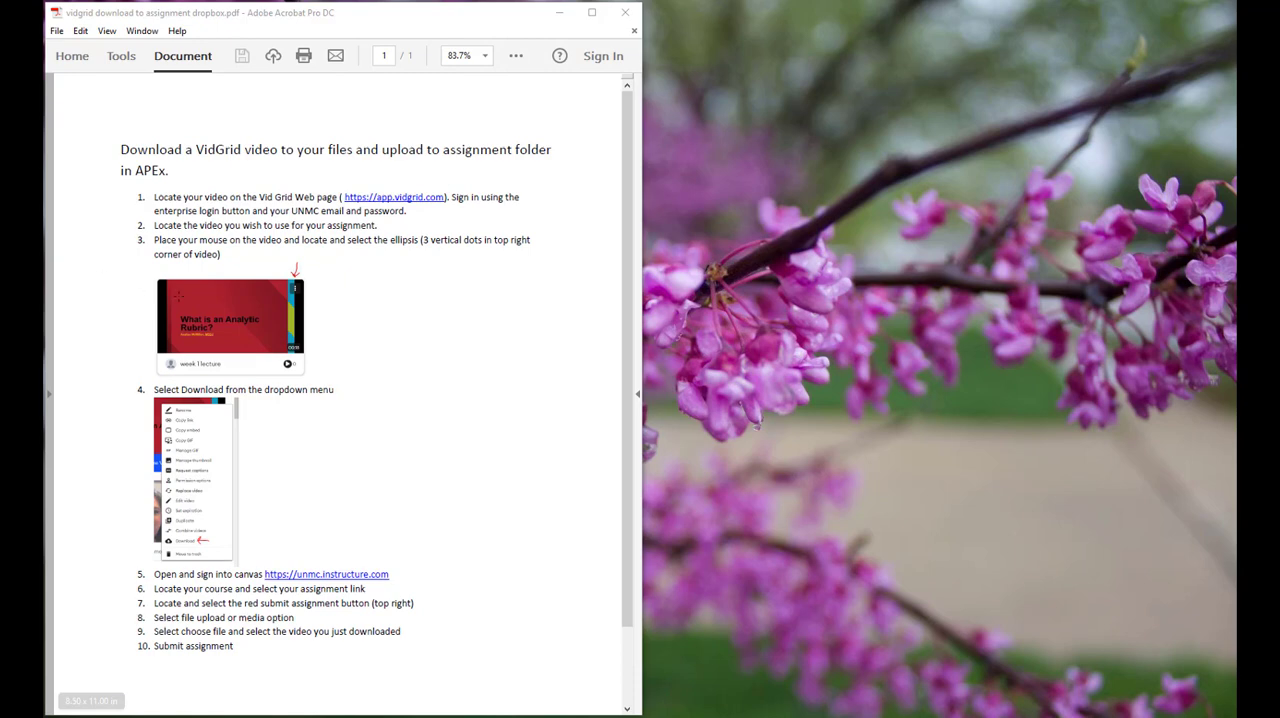
mouse_move(424, 412)
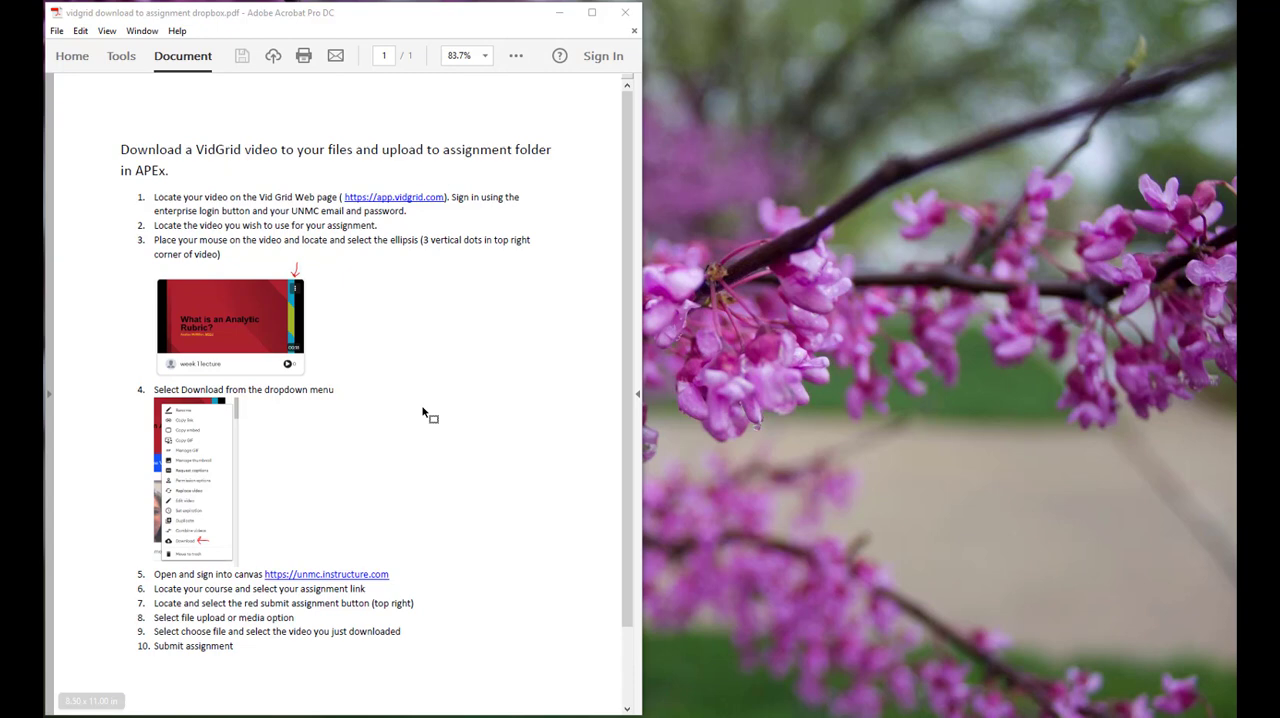
mouse_move(416, 416)
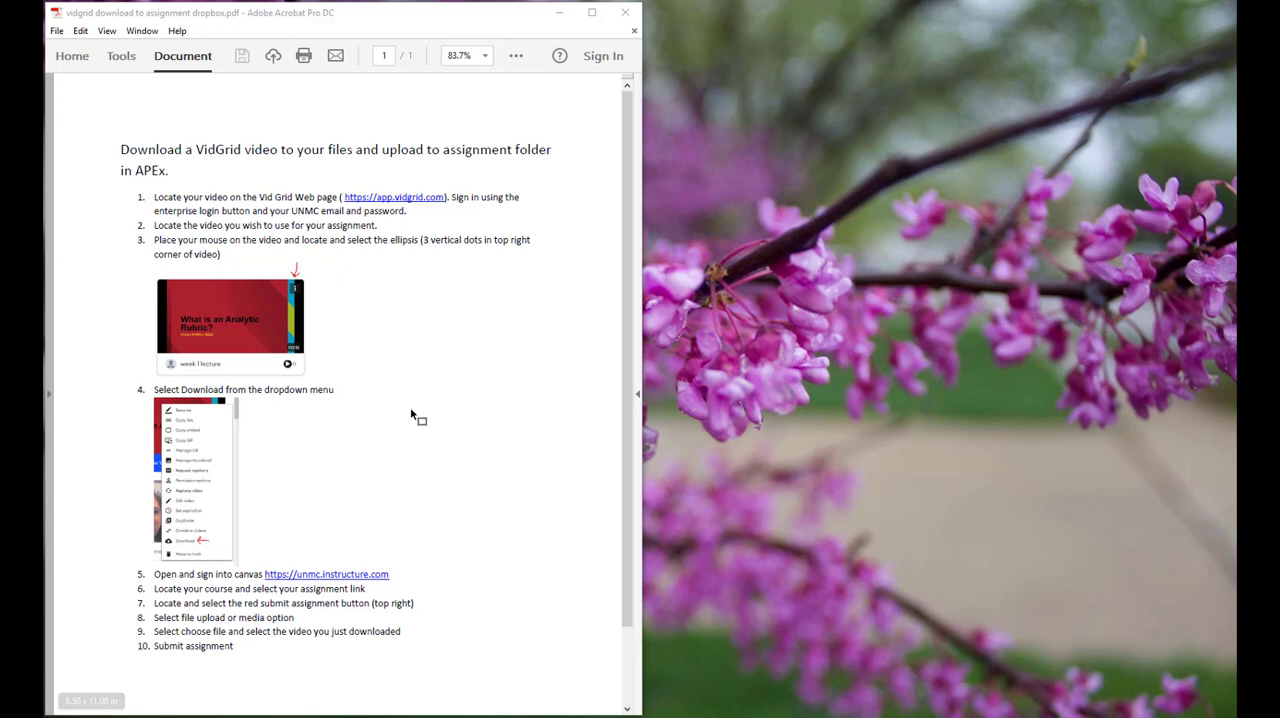
mouse_move(368, 242)
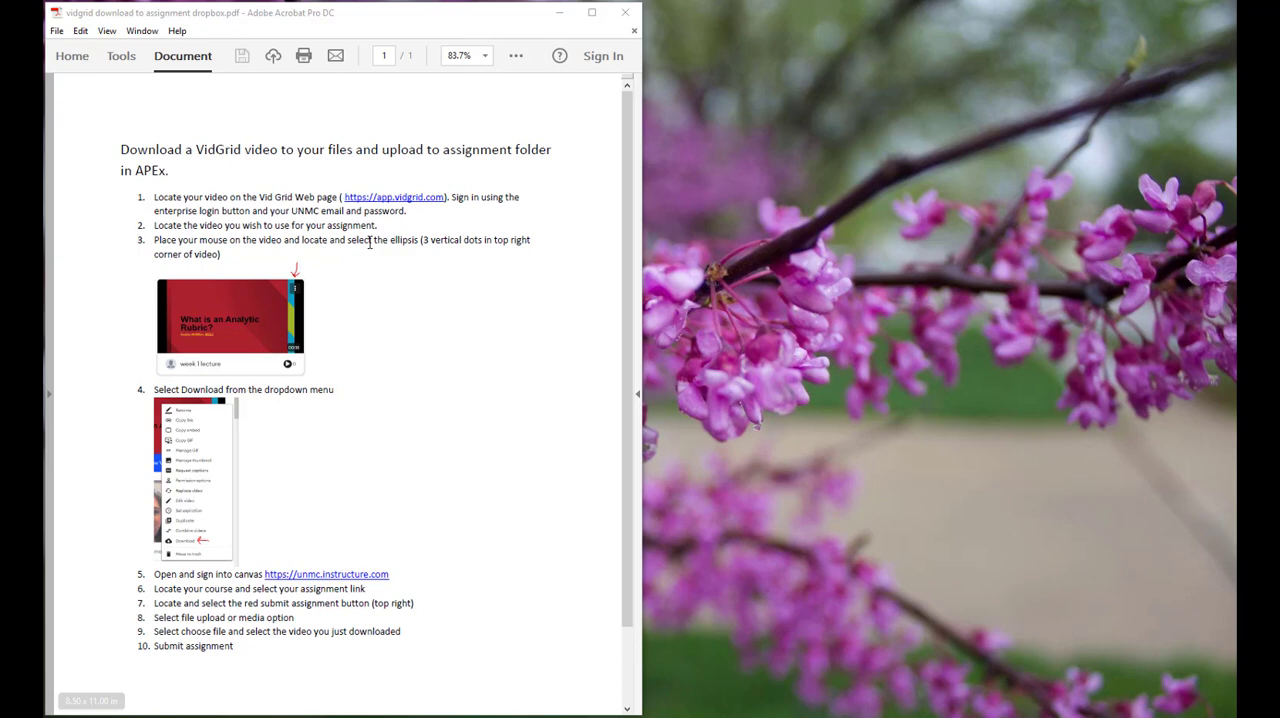
- Open the scanned grayscale VidGrid instructions PDF beside the original document
double_click(404, 240)
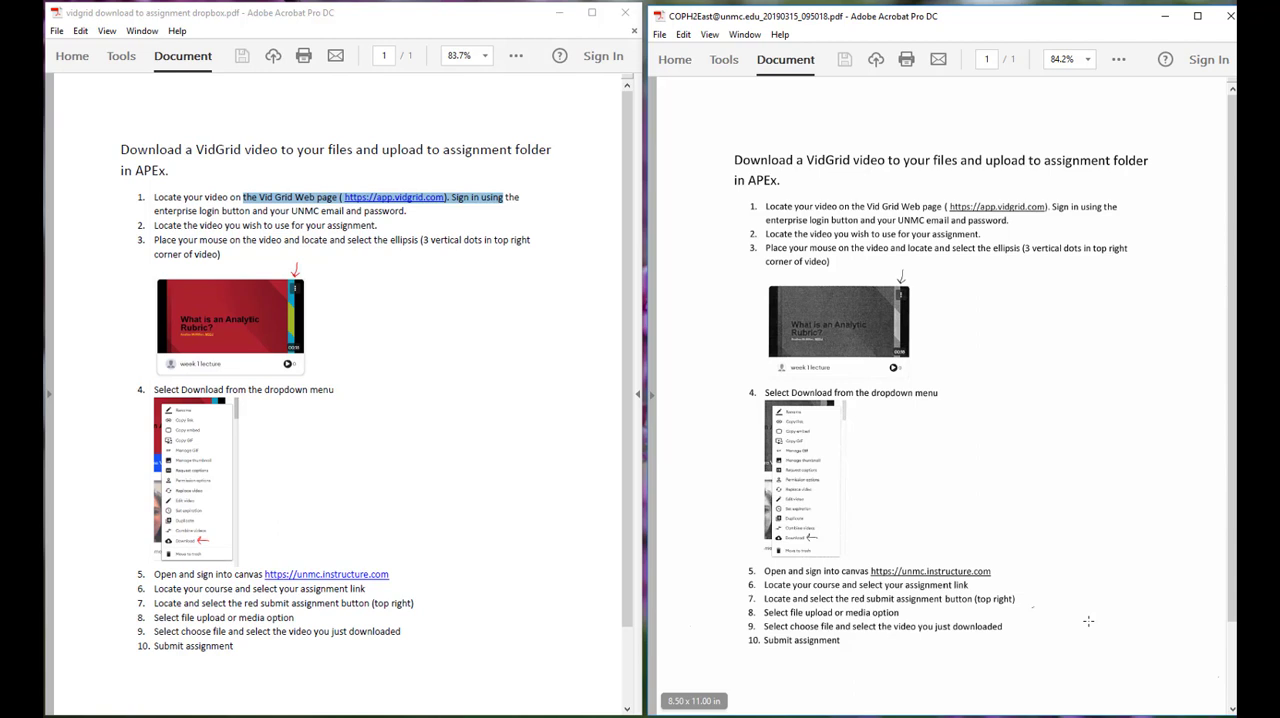
mouse_move(822, 448)
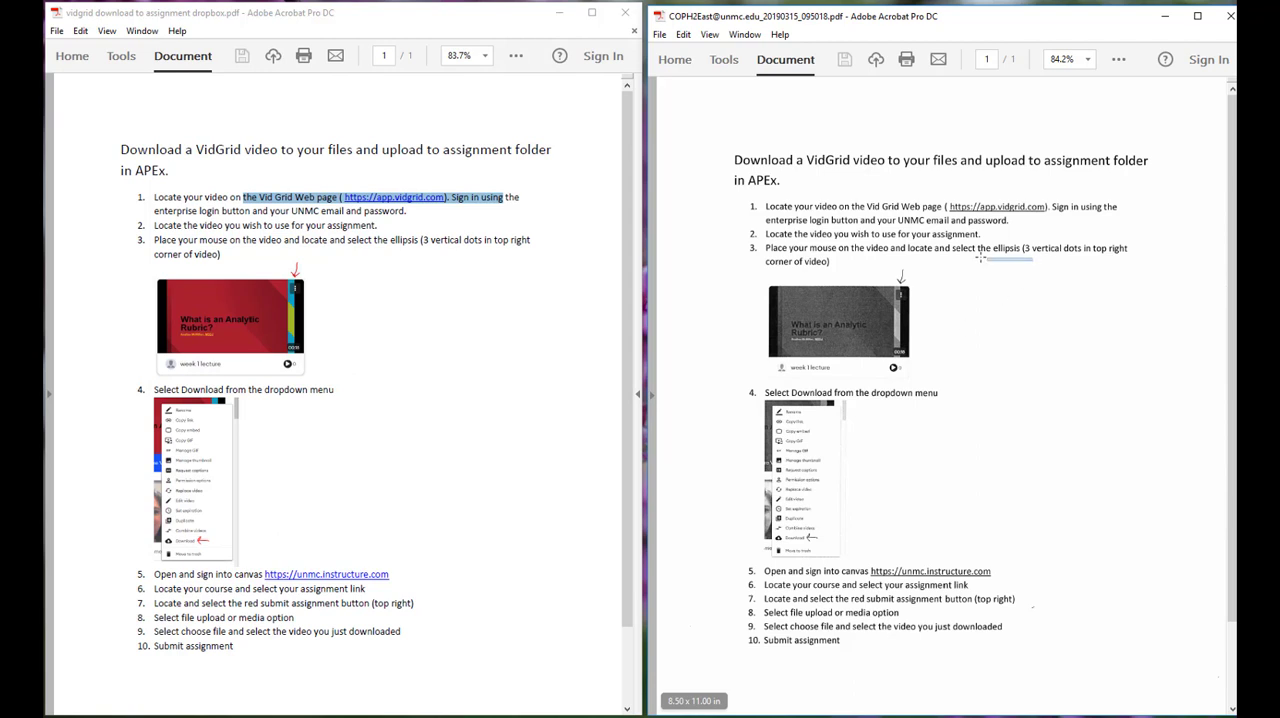
- Drag over the scanned page's two embedded screenshots, selecting them as one image block
drag(764, 206, 1030, 262)
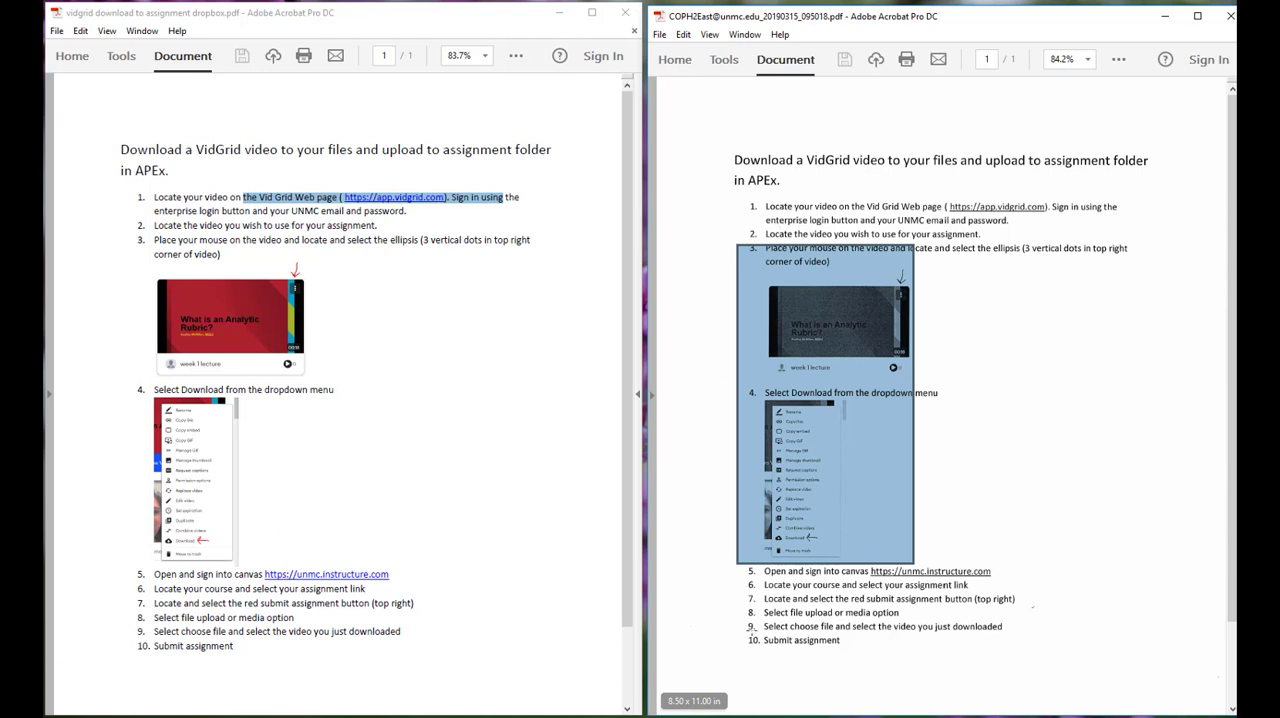
mouse_move(764, 270)
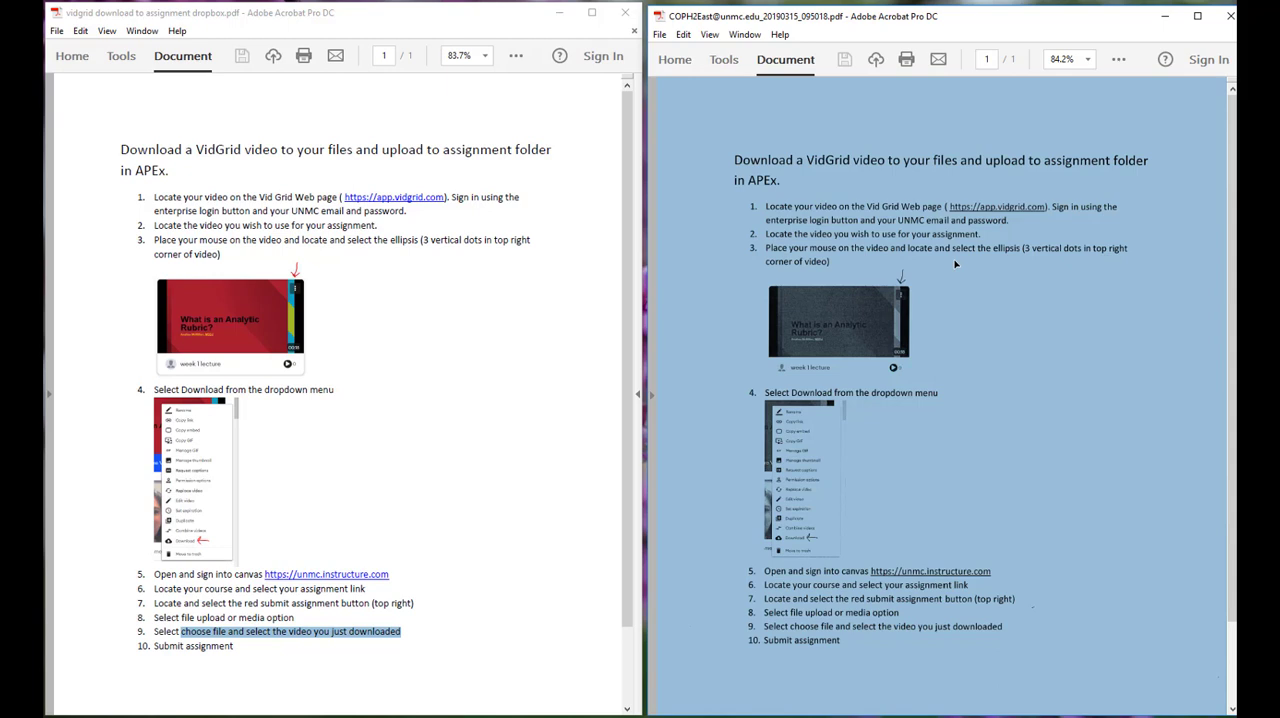
mouse_move(880, 248)
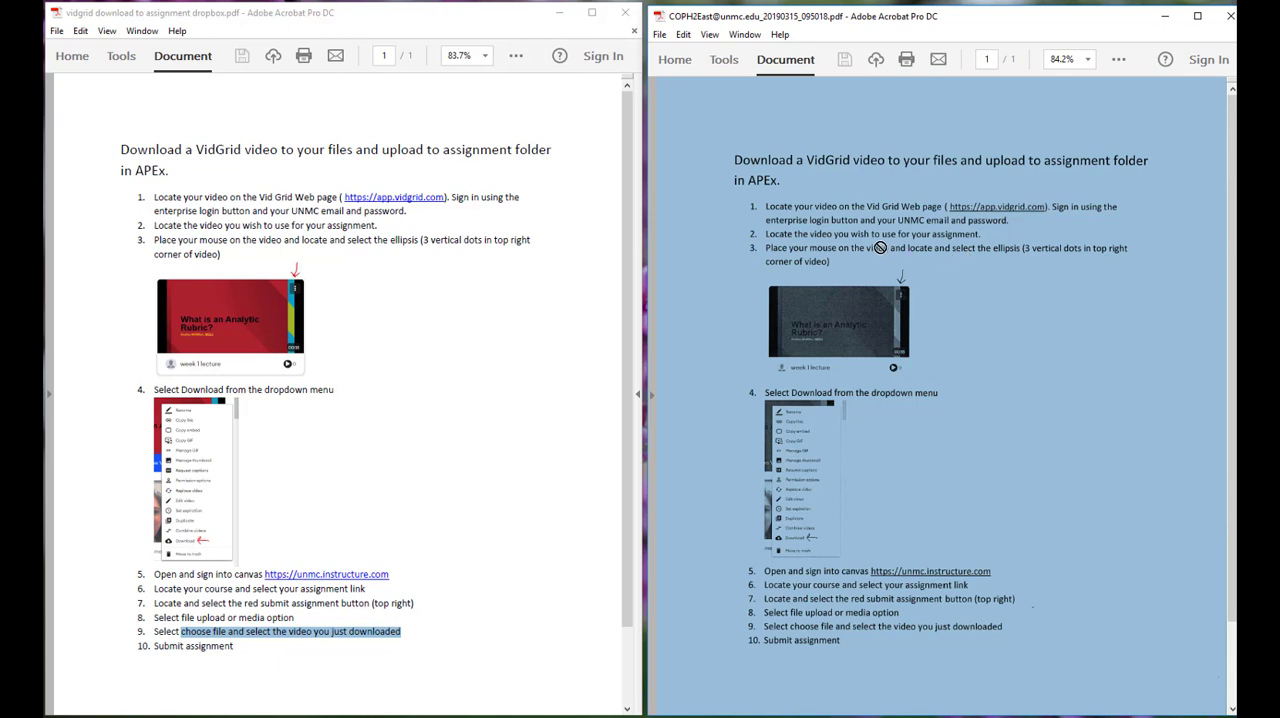
mouse_move(936, 248)
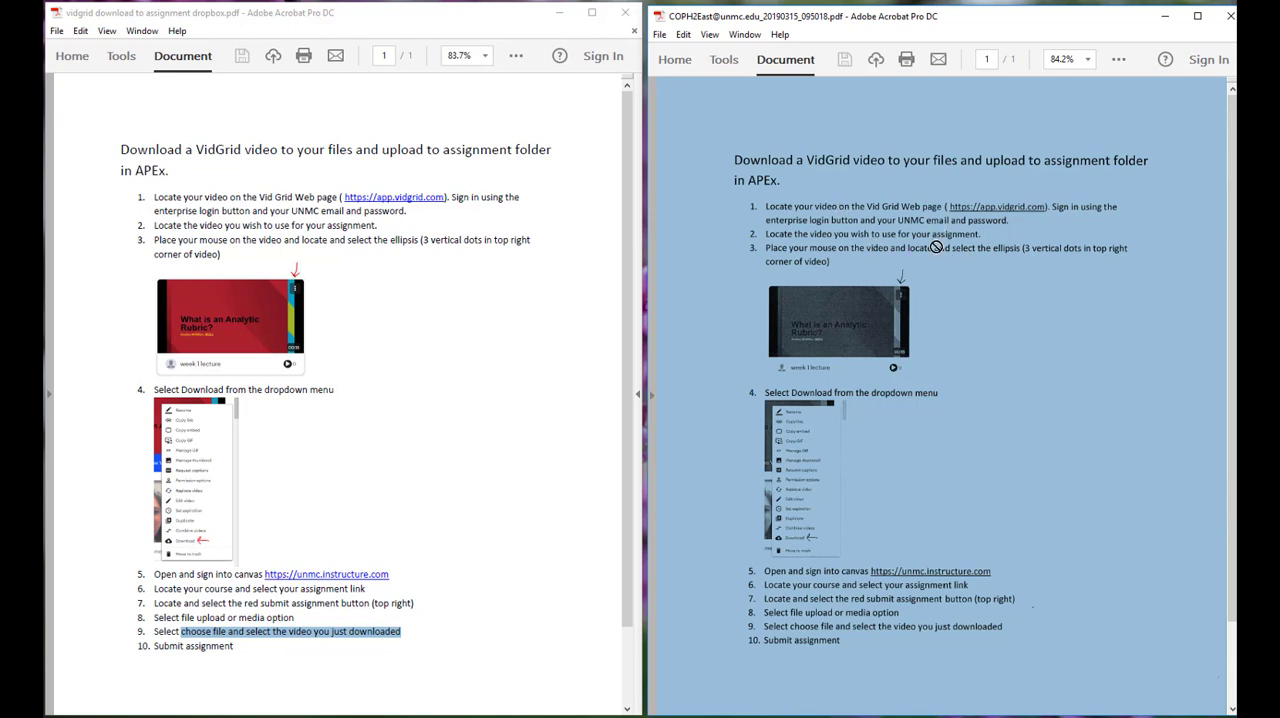
mouse_move(904, 380)
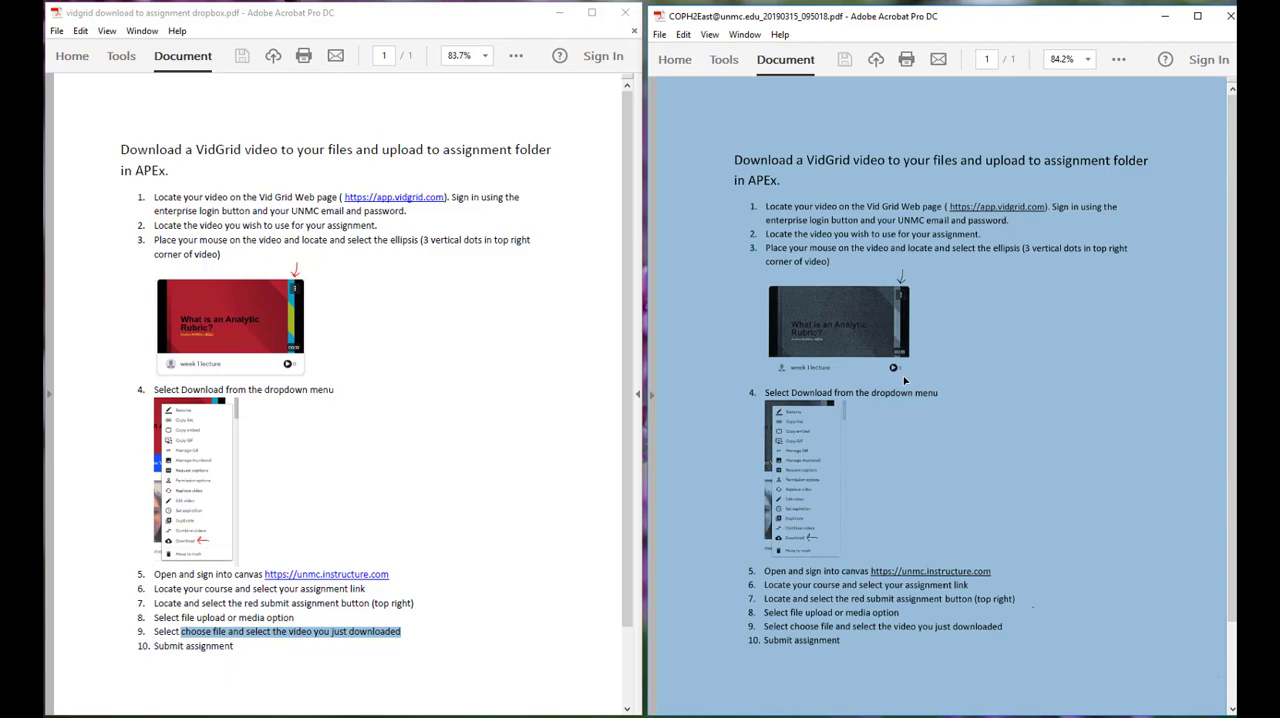